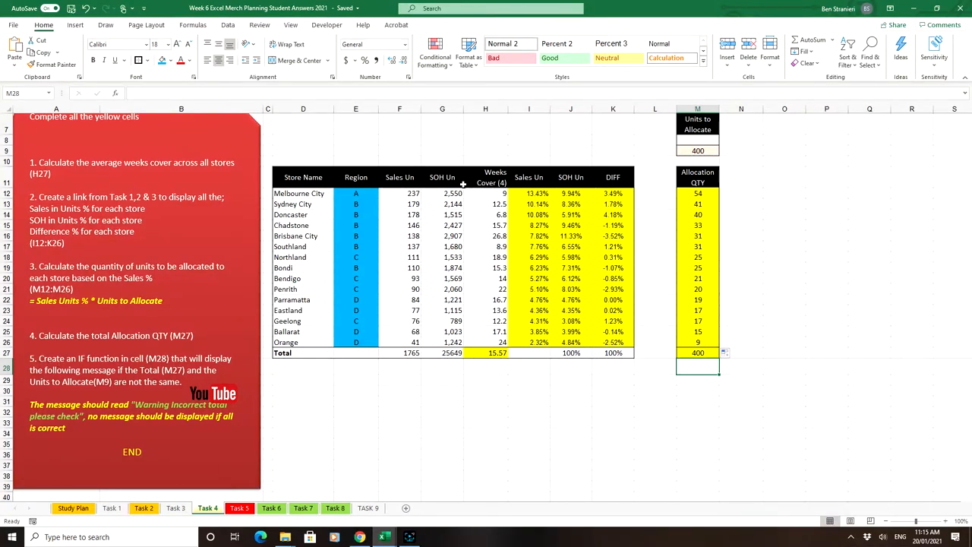
- Apply a Font Color to cell M28 for the warning text
left_click(160, 61)
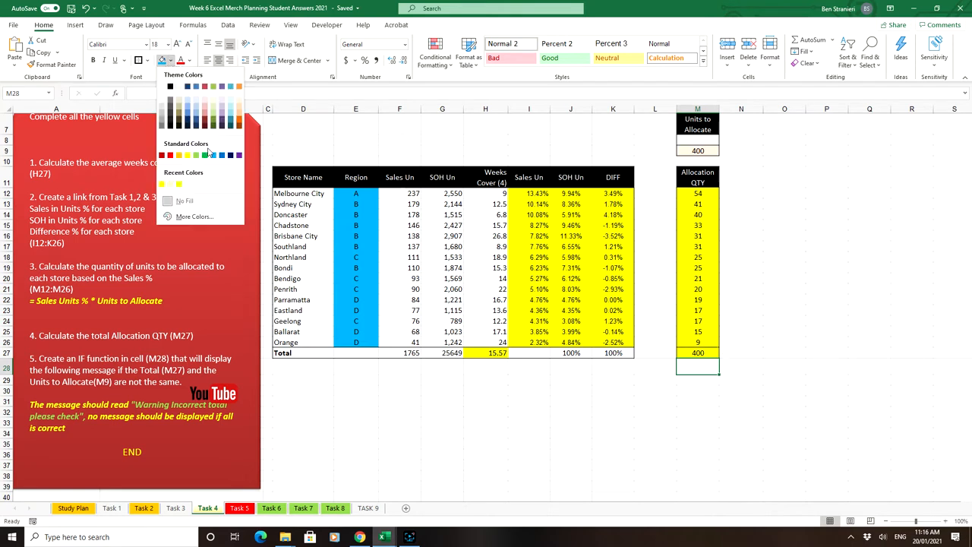
left_click(180, 155)
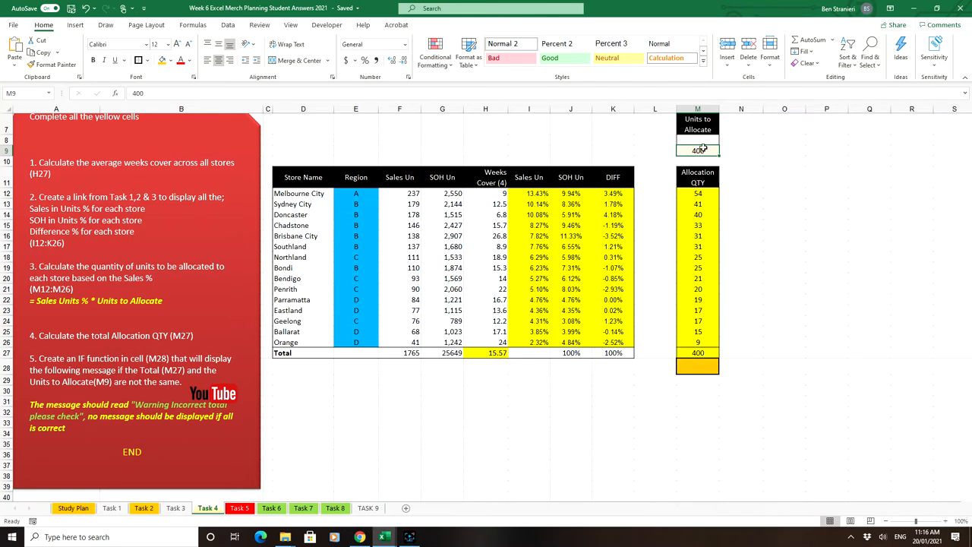
mouse_move(683, 353)
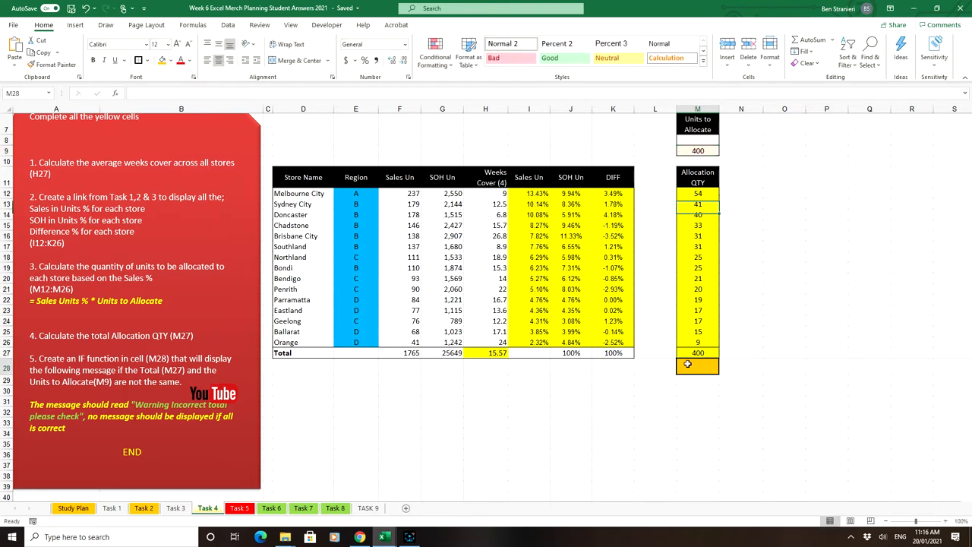
type("=if")
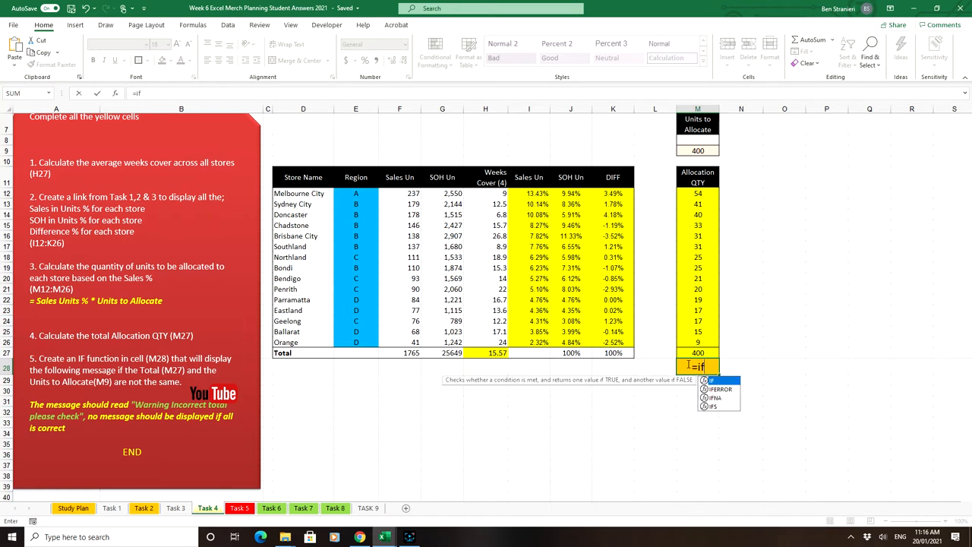
type("(")
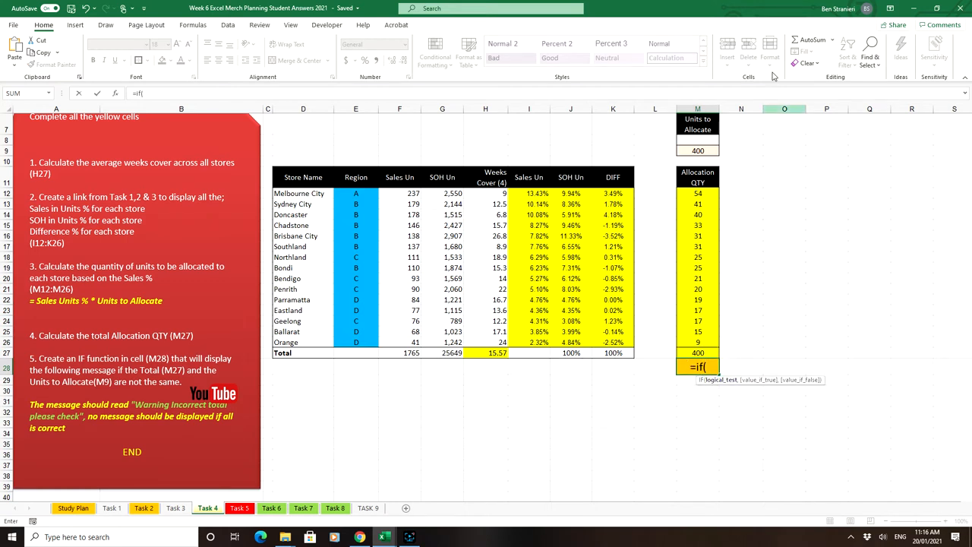
left_click(697, 151)
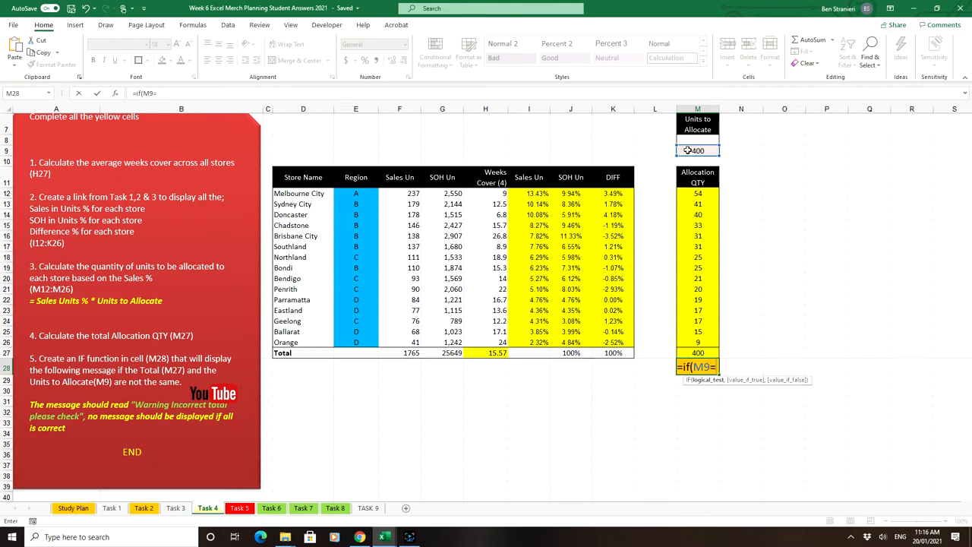
left_click(697, 353)
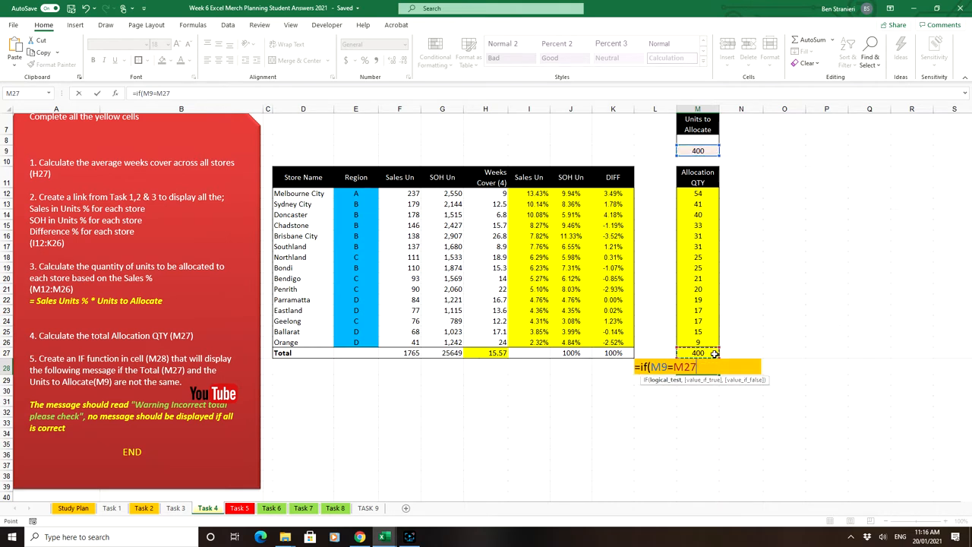
mouse_move(863, 284)
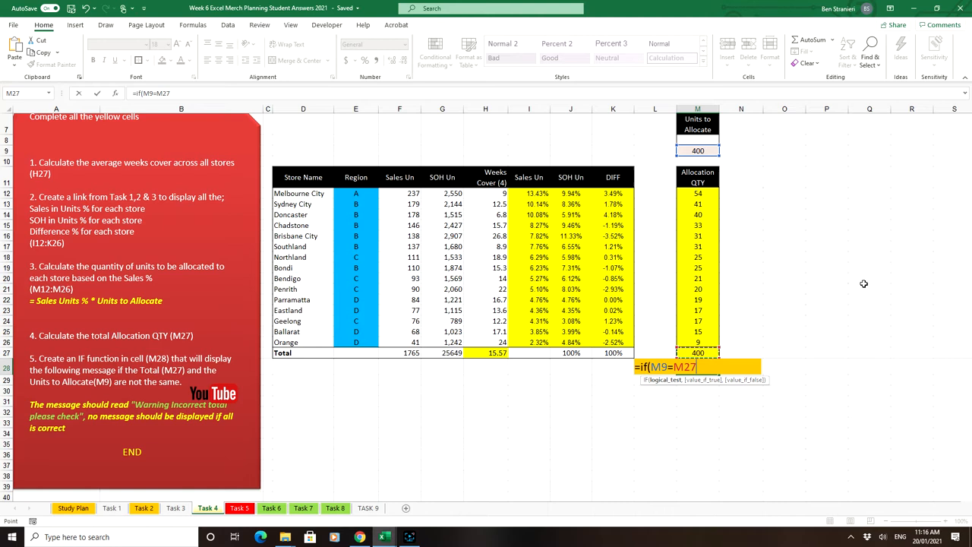
type(",")
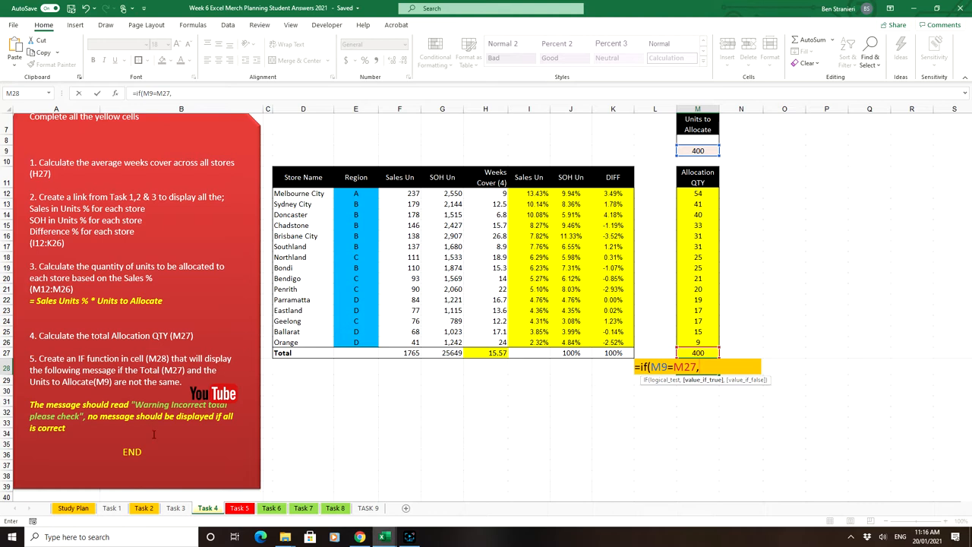
mouse_move(418, 508)
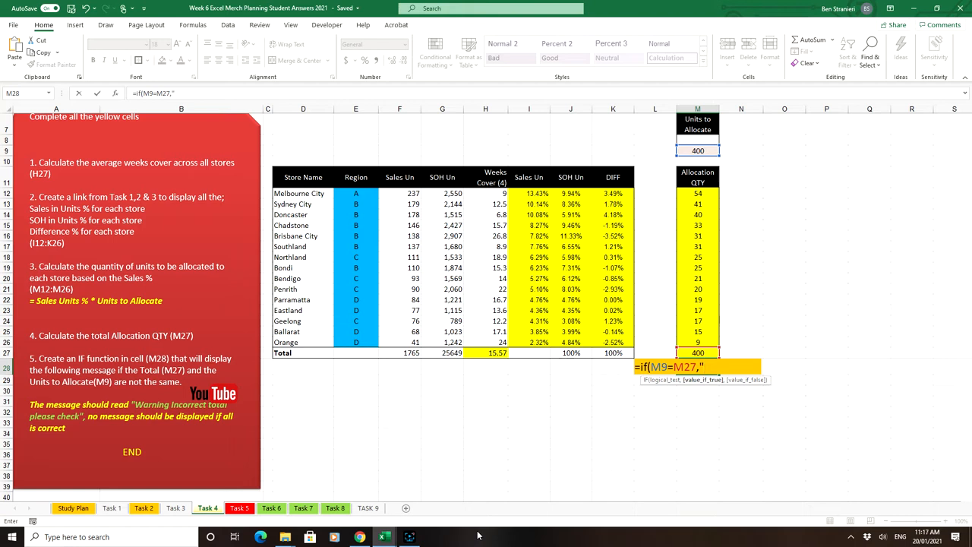
type("\"")
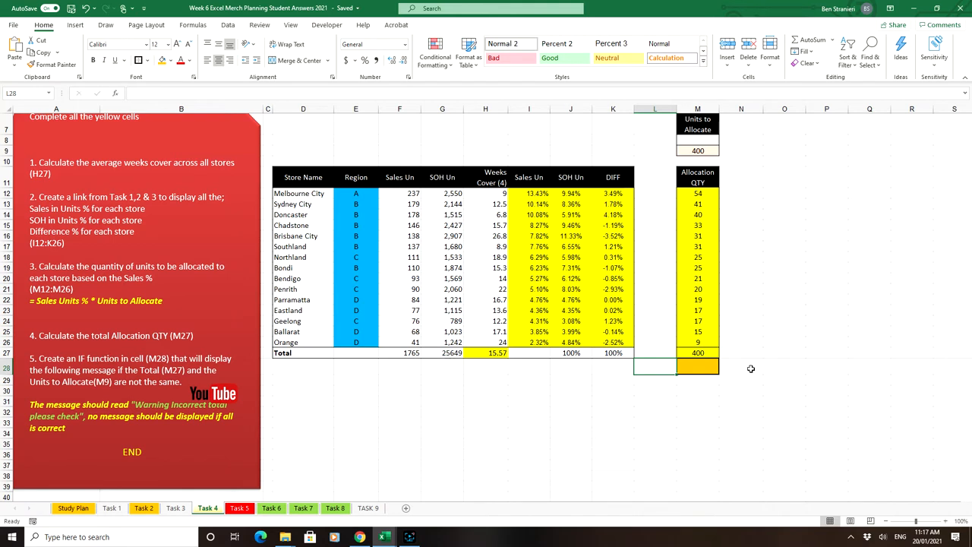
- Enter =IF(M9=M27,"","Warning incorrect total please check") into M28
type("=IF(M9=M27,\"\",")
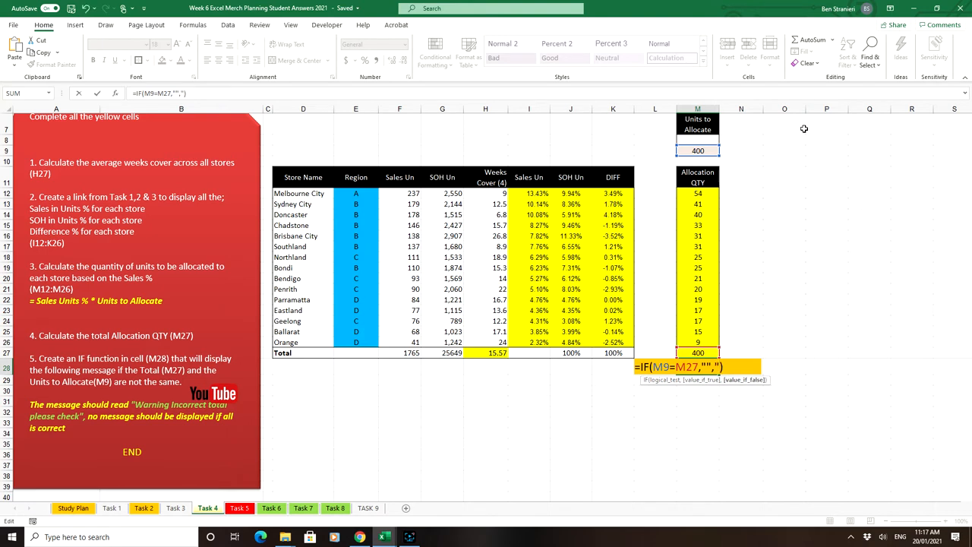
type("Warning incorrec")
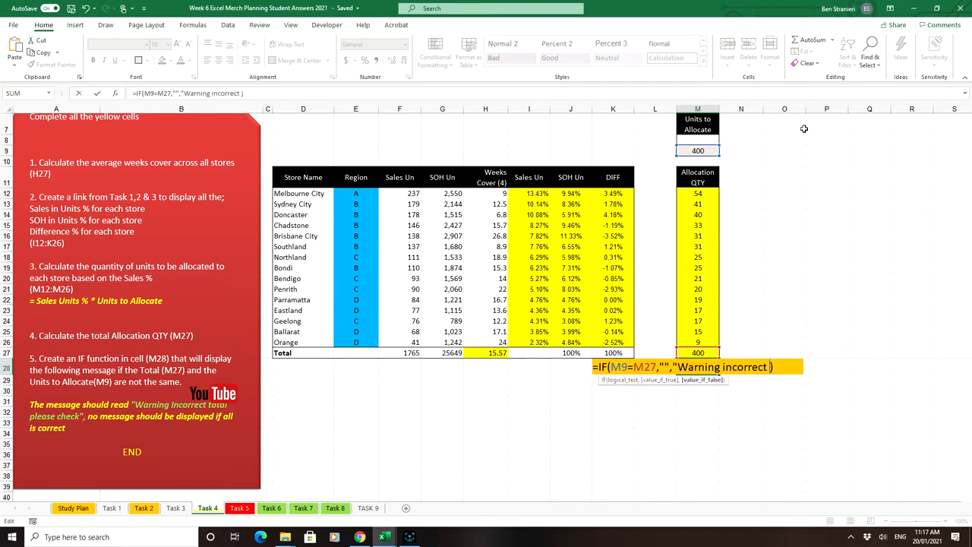
type("total p")
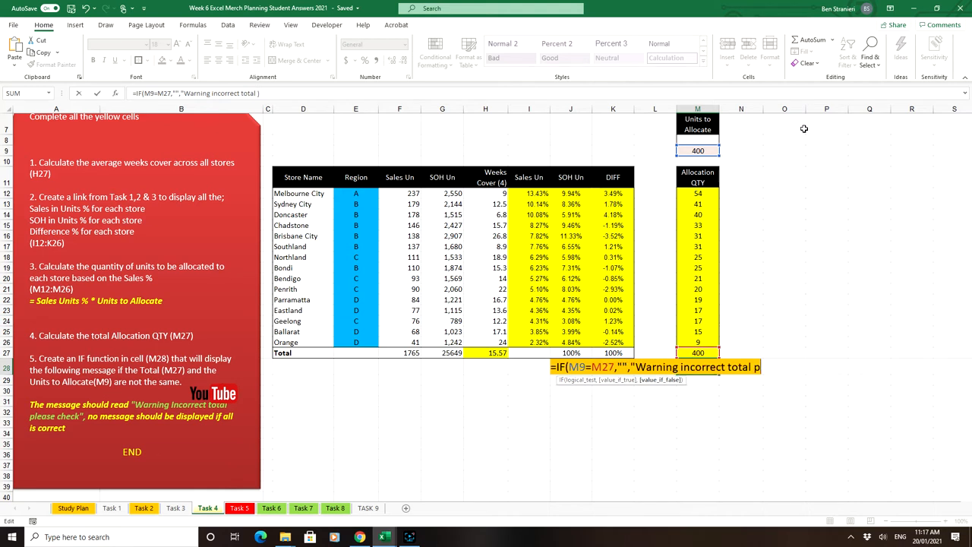
type("please check)")
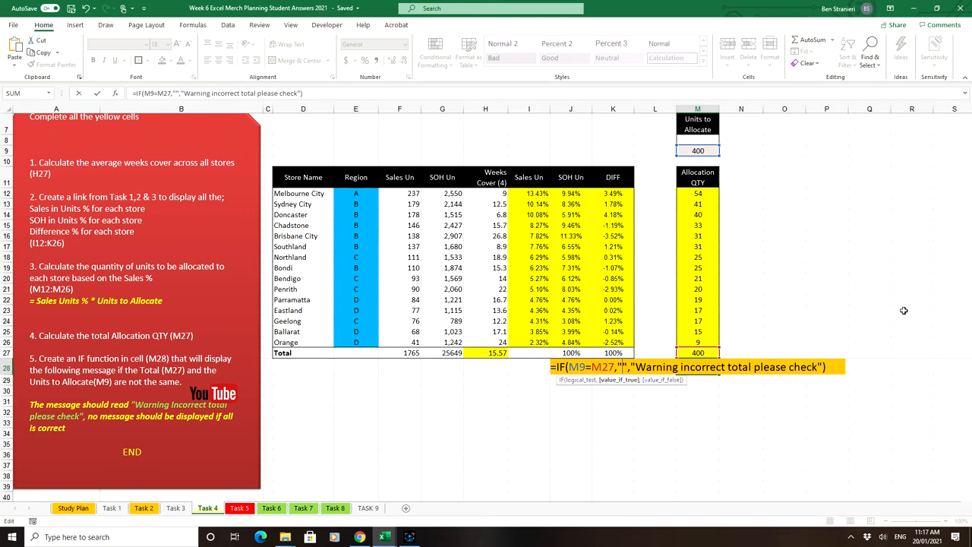
key("Enter")
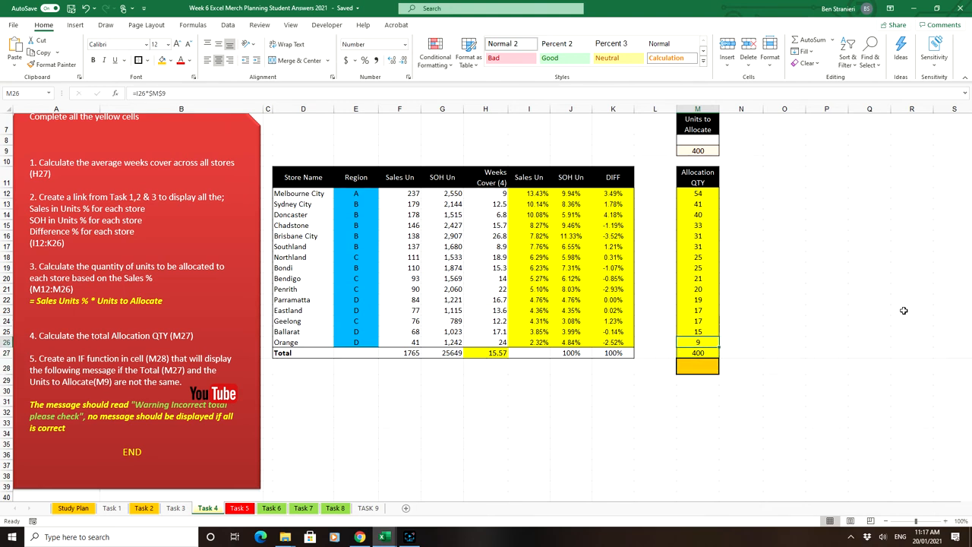
- Change Ballarat's allocation to 8, dropping the total to 393, then open M28's formula
left_click(697, 331)
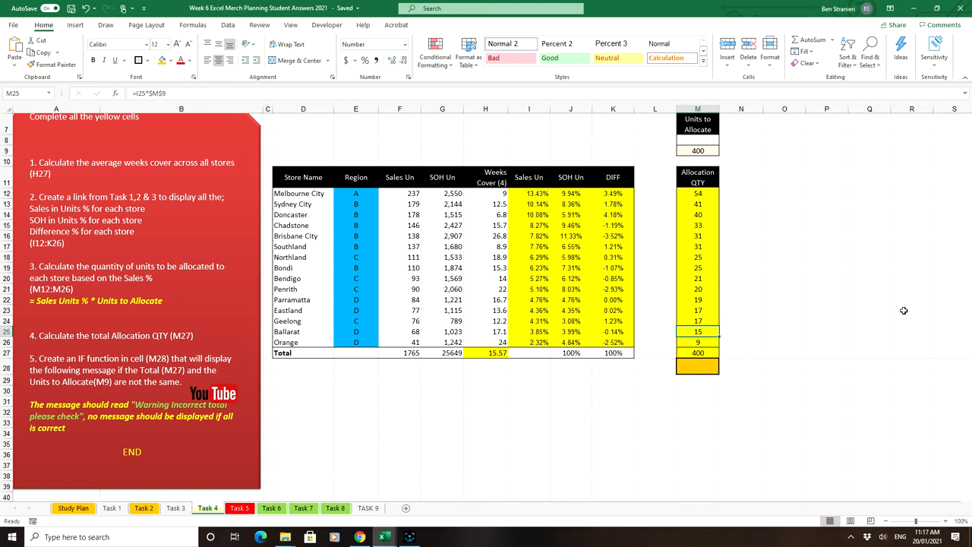
type("8")
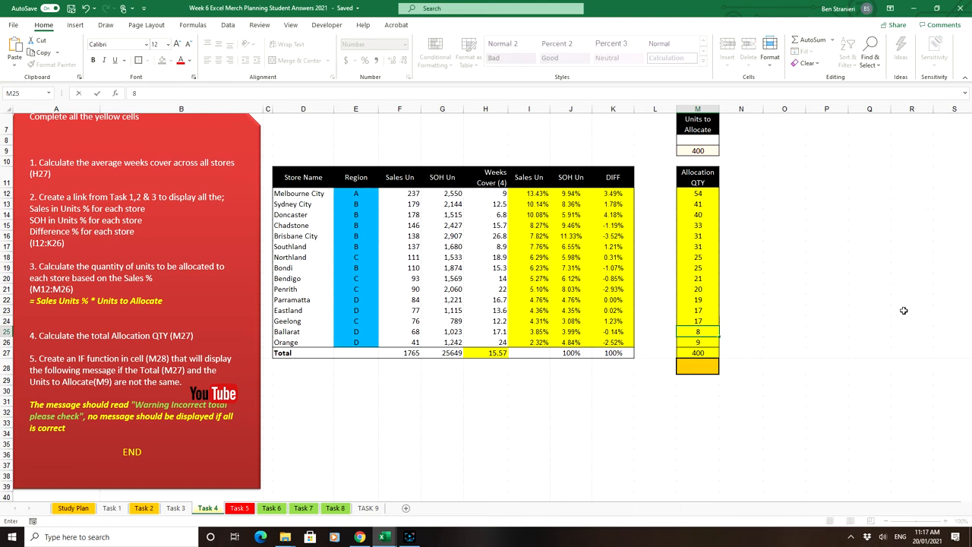
left_click(697, 352)
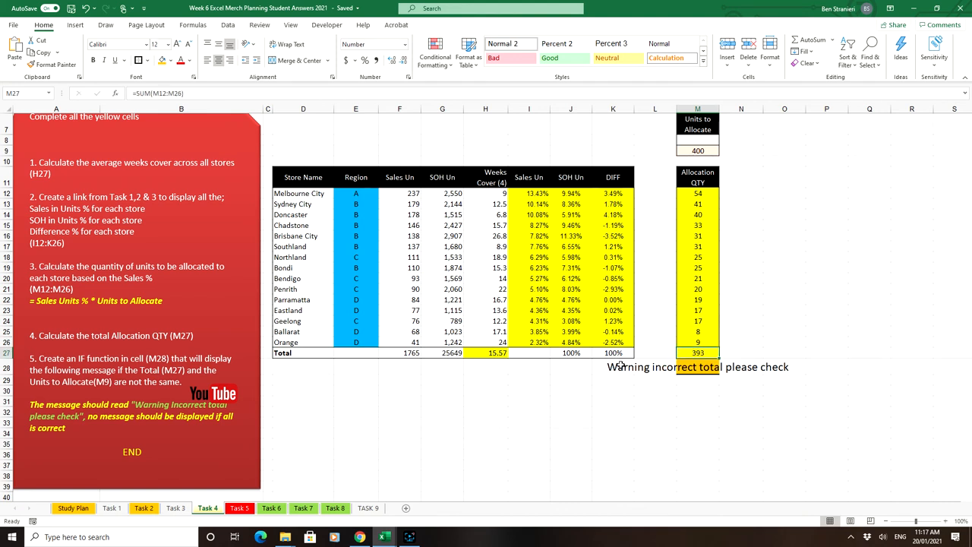
left_click(697, 367)
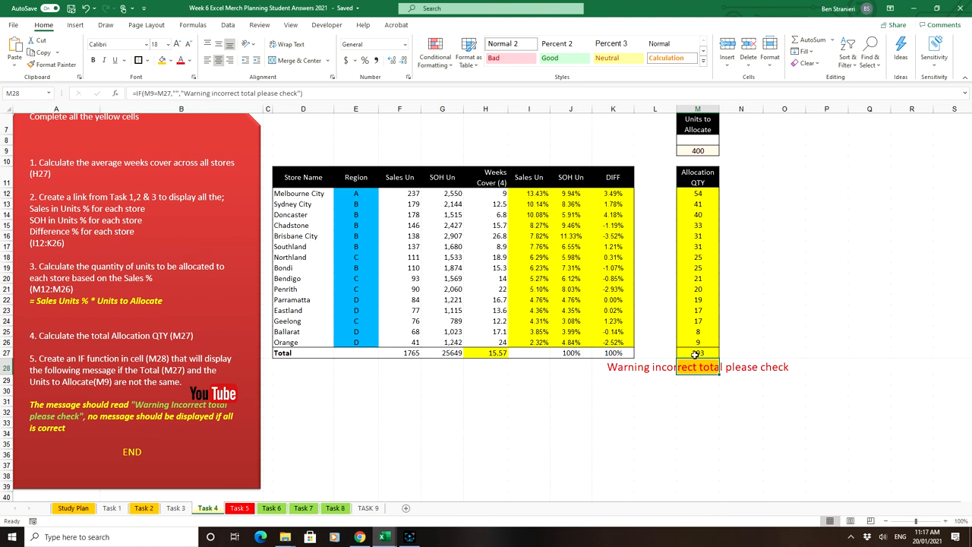
double_click(697, 352)
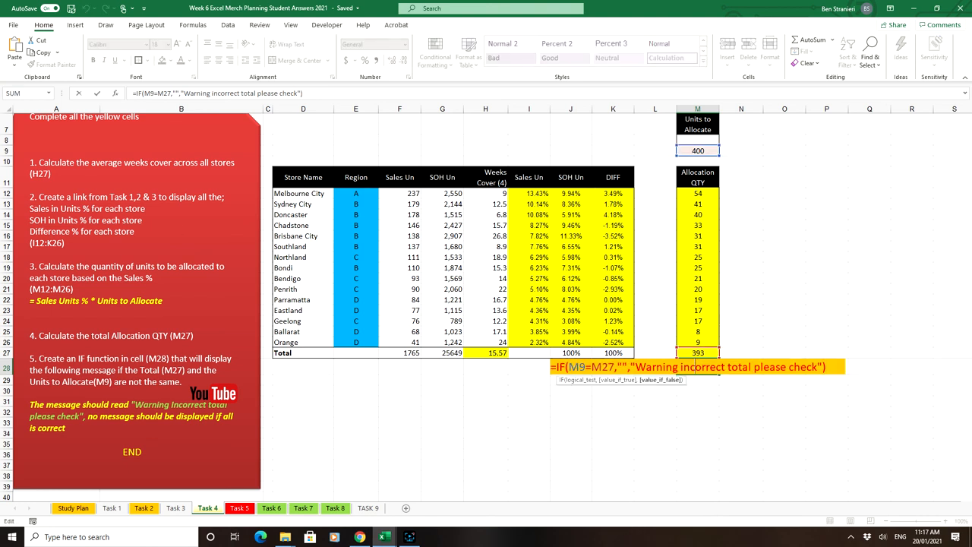